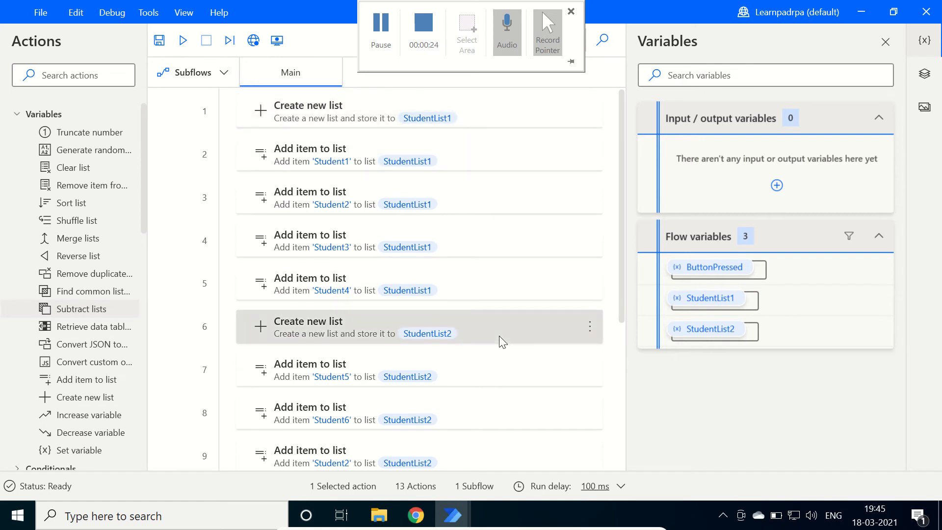
Run the flow and acknowledge the StudentList1, StudentList2 and empty Output messages.
scroll("down", 3)
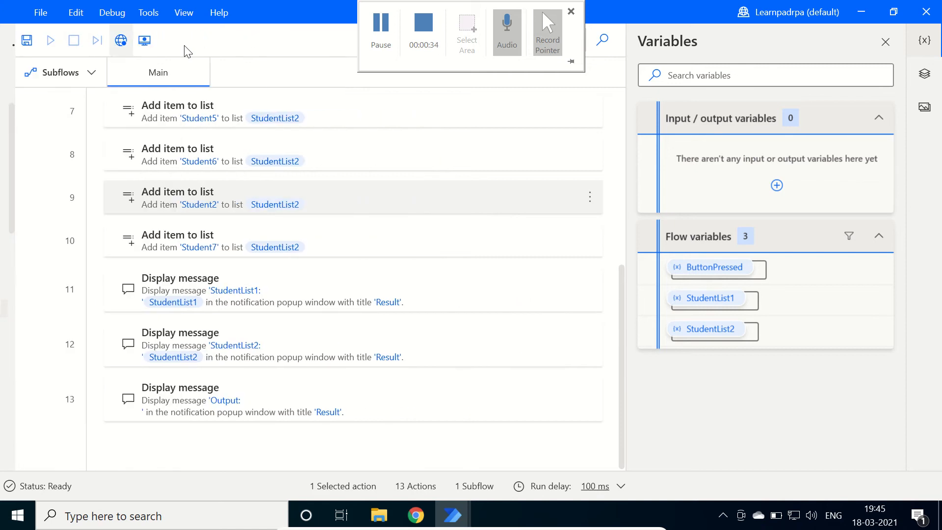
left_click(50, 41)
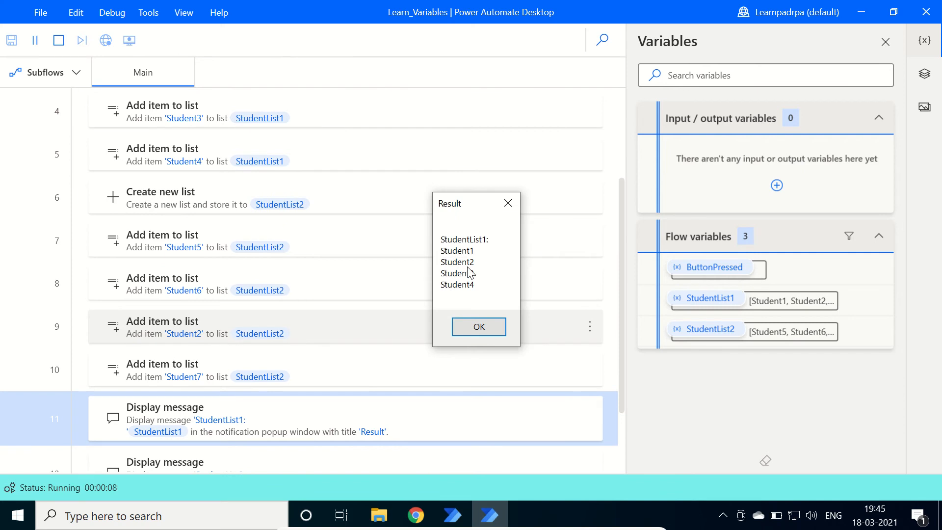
left_click(477, 326)
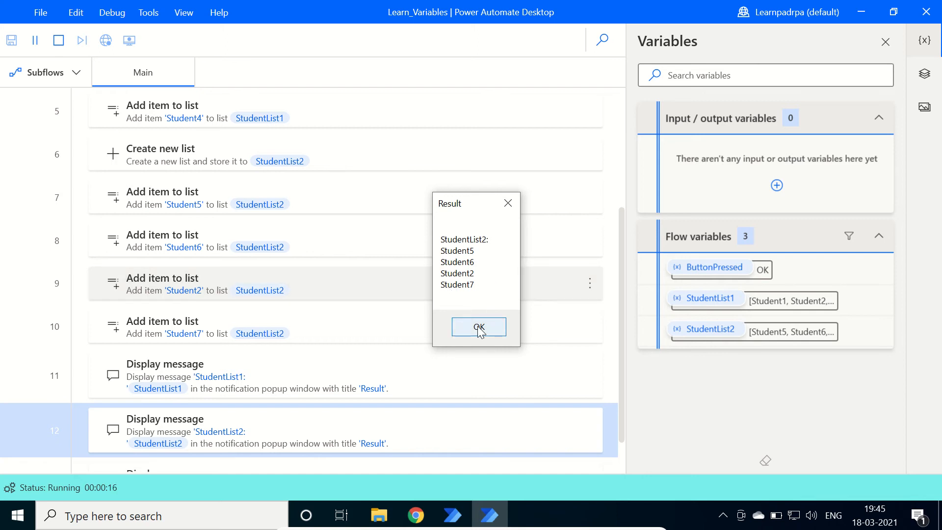
left_click(478, 326)
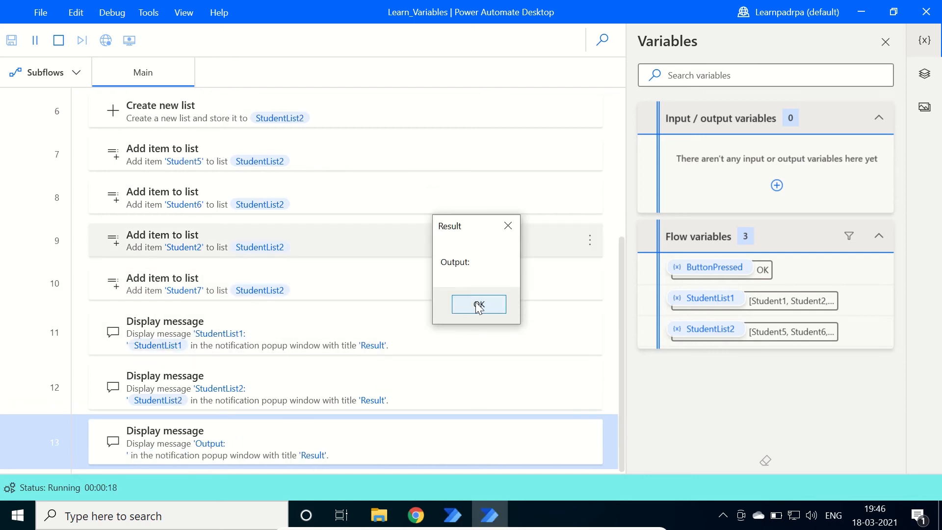
left_click(478, 304)
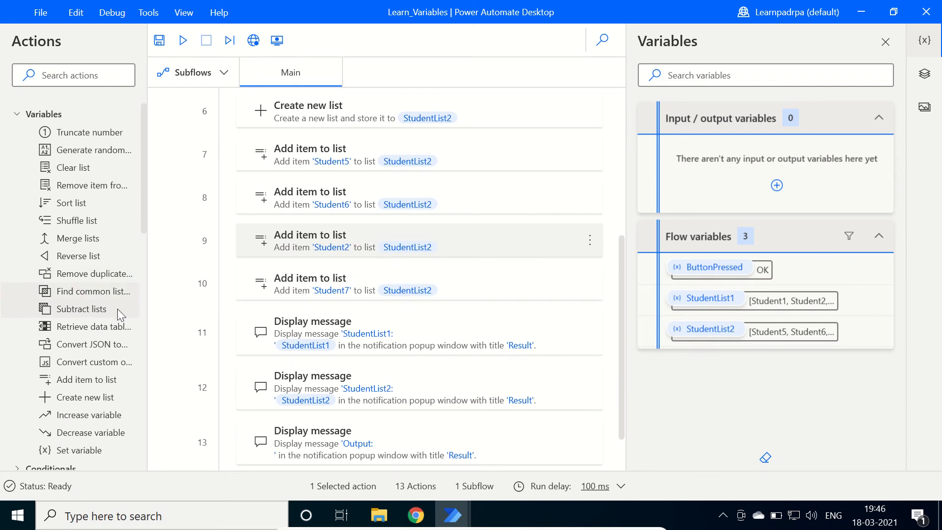
Insert Subtract lists after step 12 with %StudentList1% minus %StudentList2% into ListDifference.
scroll("down", 3)
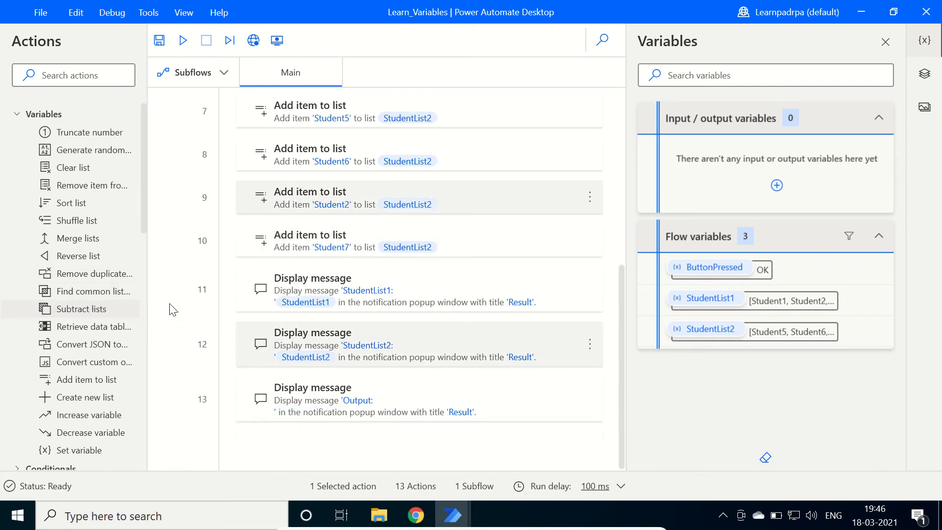
left_click_drag(83, 308, 367, 370)
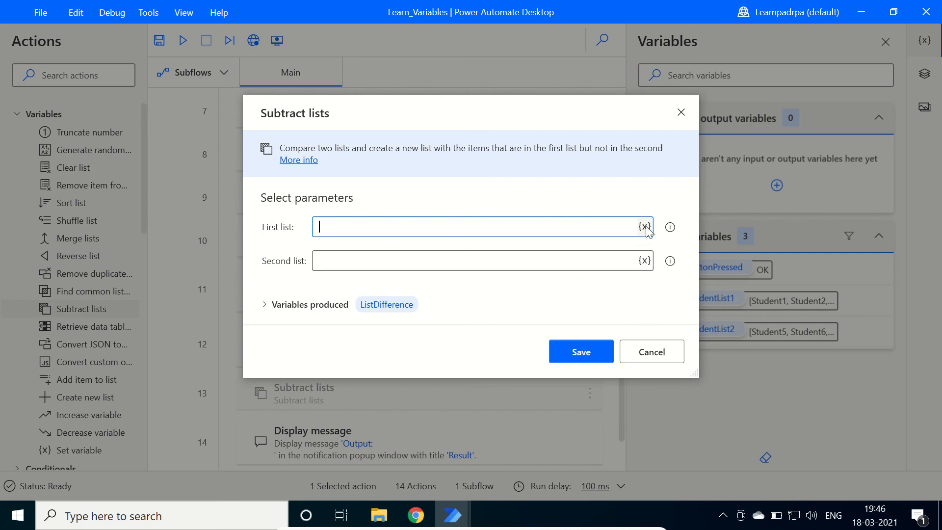
left_click(643, 227)
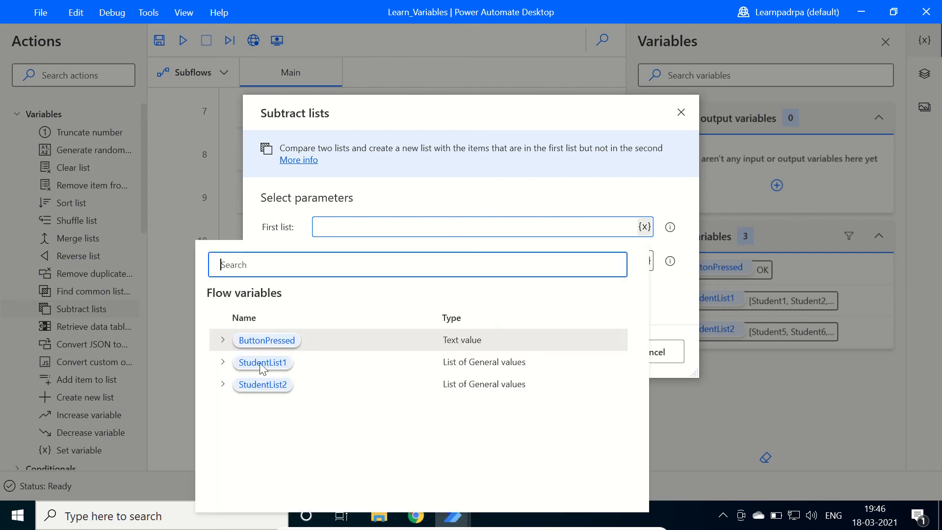
left_click(263, 362)
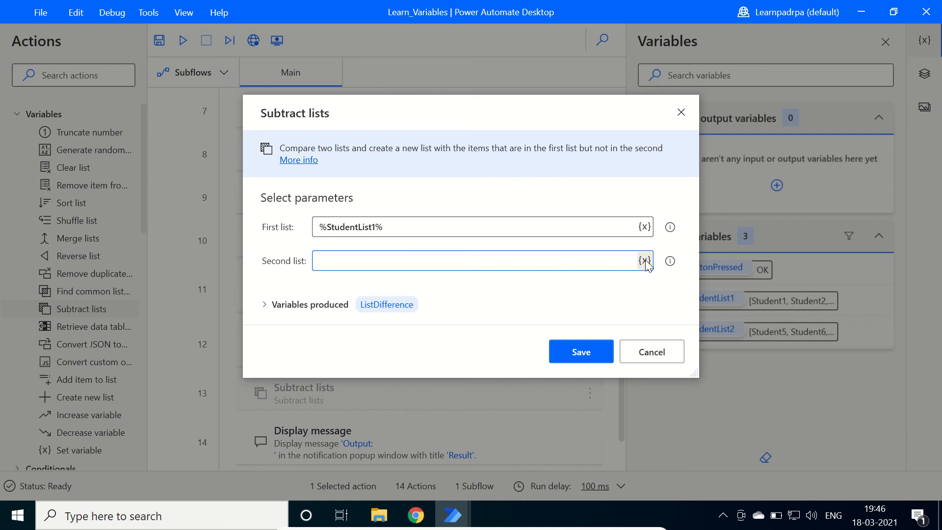
type("%StudentList2%")
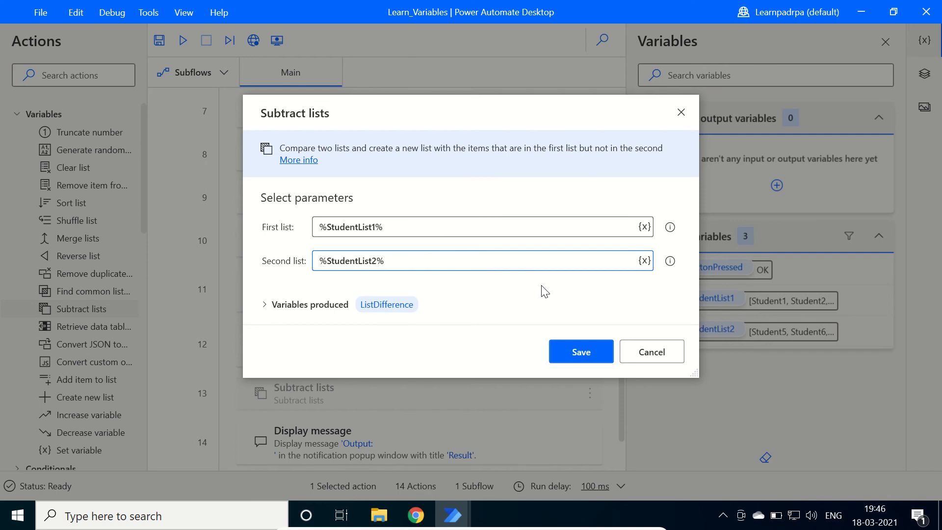
mouse_move(580, 346)
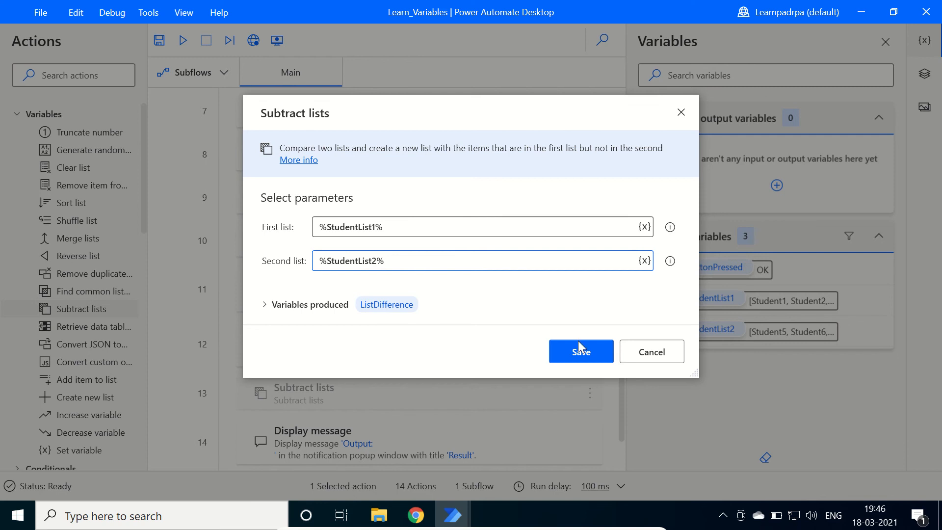
left_click(579, 351)
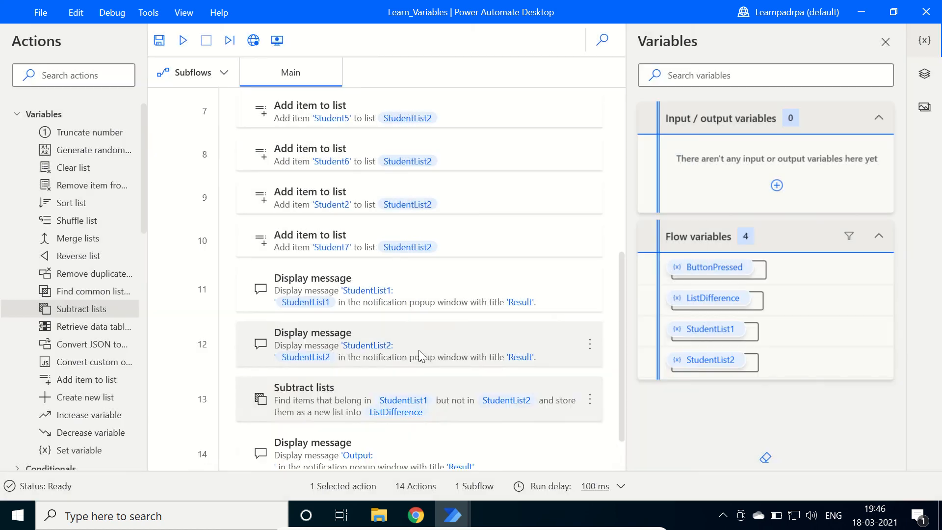
Insert %ListDifference% after 'Output:' in the last Display message and save it.
scroll("down", 3)
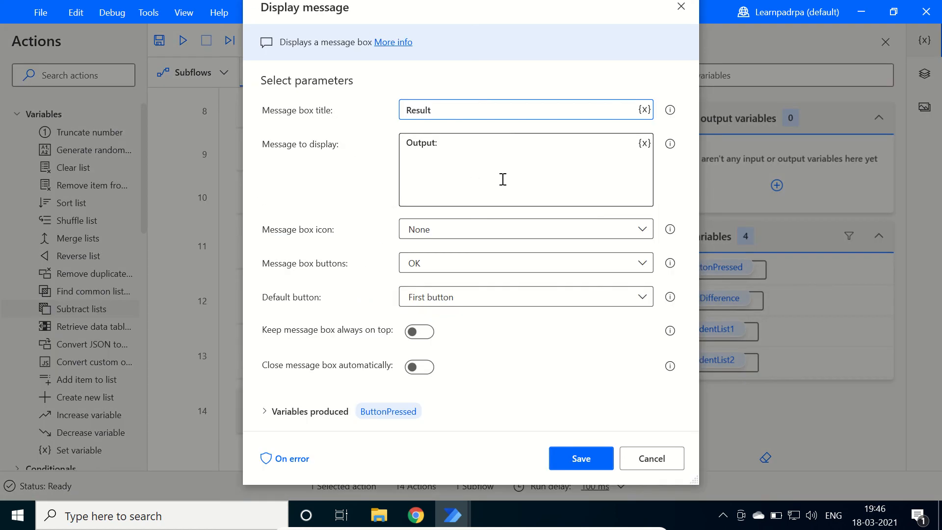
left_click(644, 143)
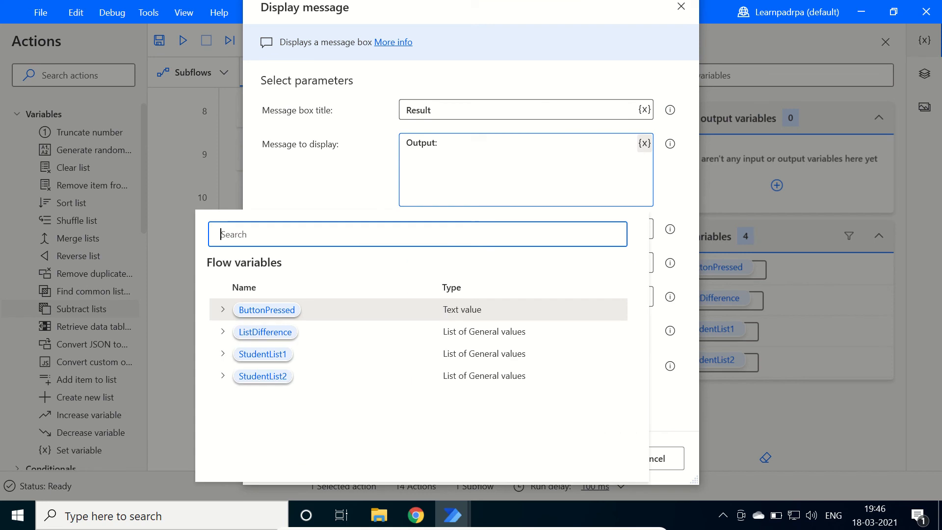
left_click(264, 331)
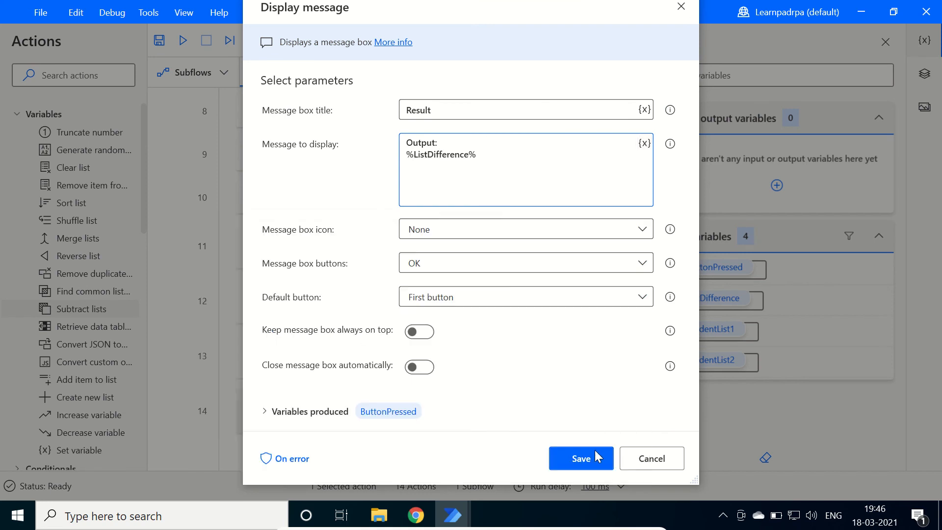
left_click(579, 458)
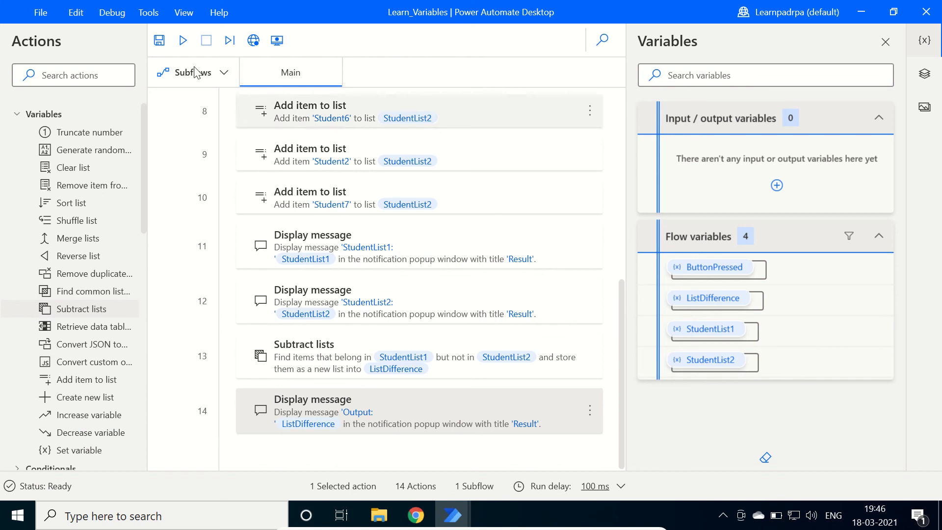
Rerun the flow, confirming the Output message lists Student1, Student3 and Student4.
left_click(182, 40)
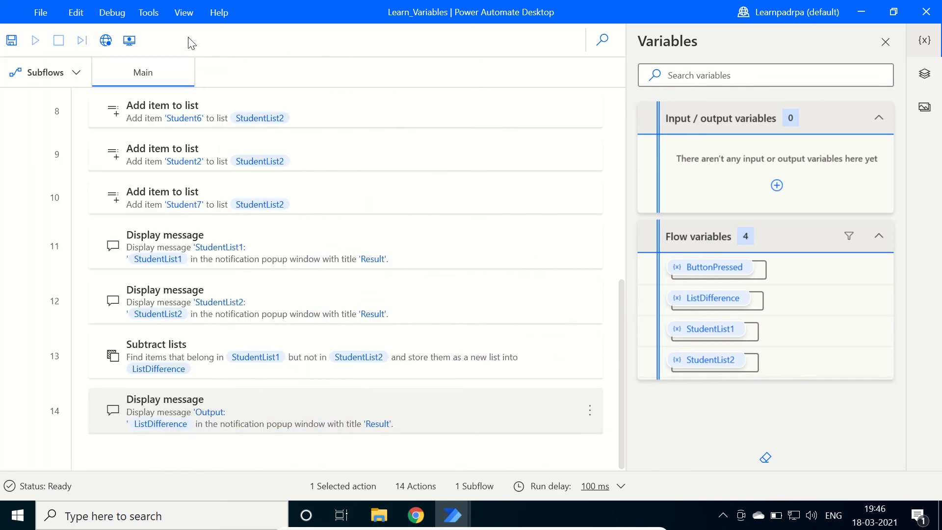
left_click(34, 40)
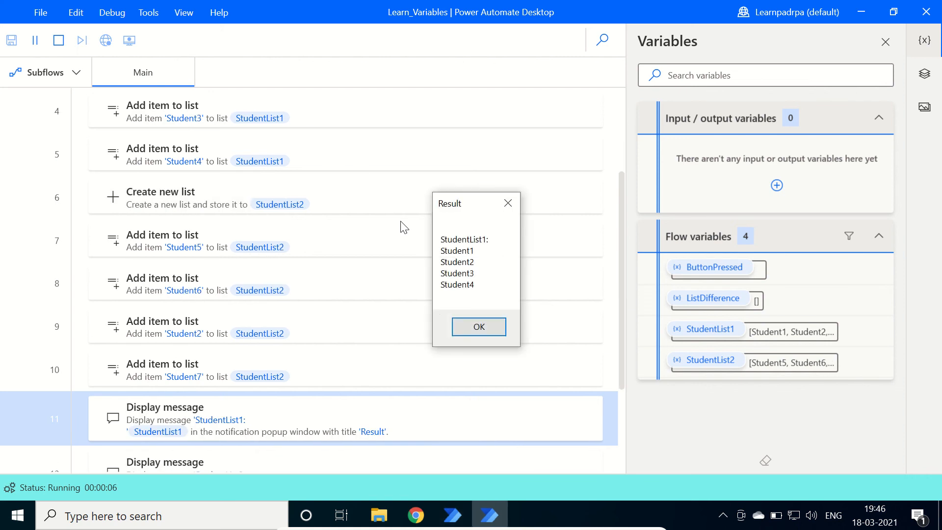
mouse_move(484, 256)
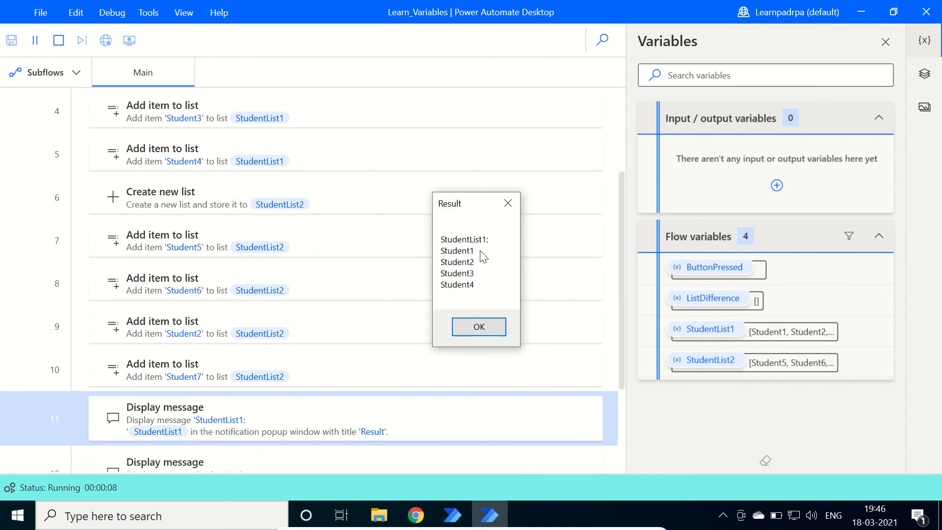
left_click(478, 326)
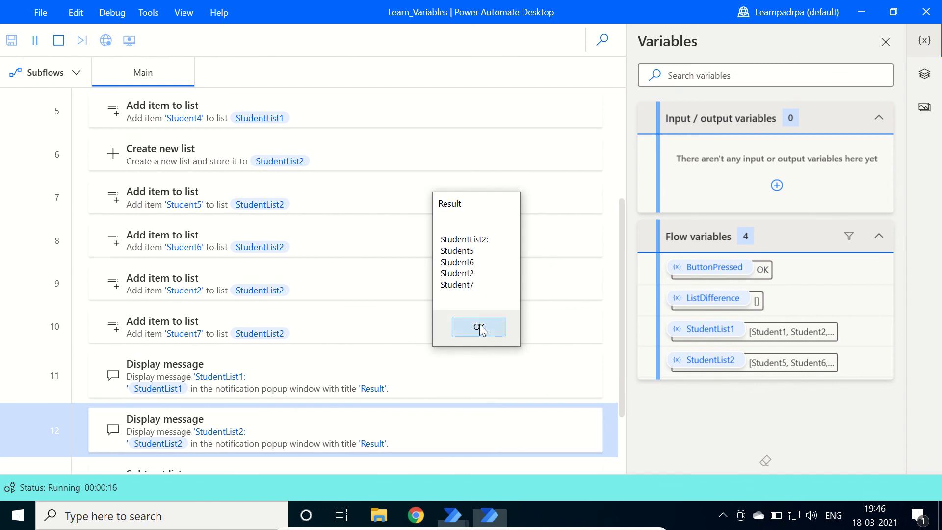
left_click(478, 327)
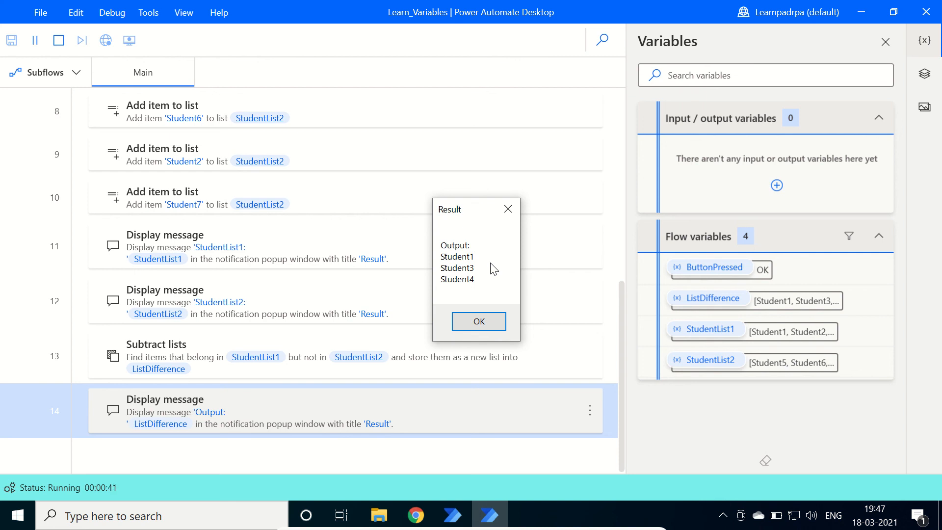
mouse_move(489, 292)
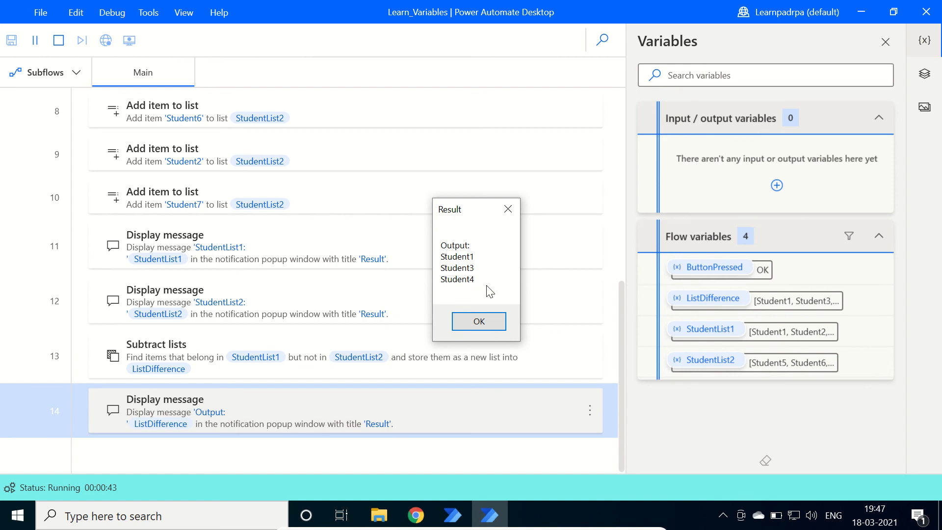
left_click(478, 321)
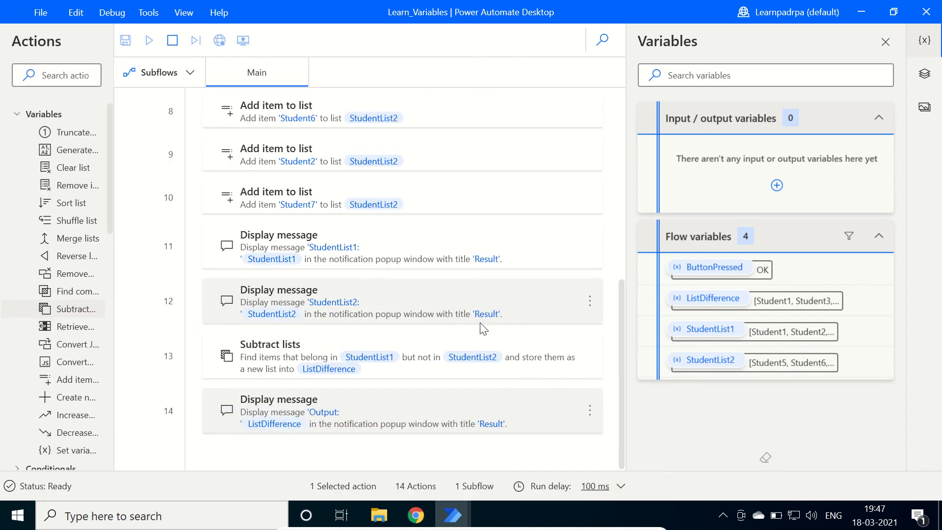